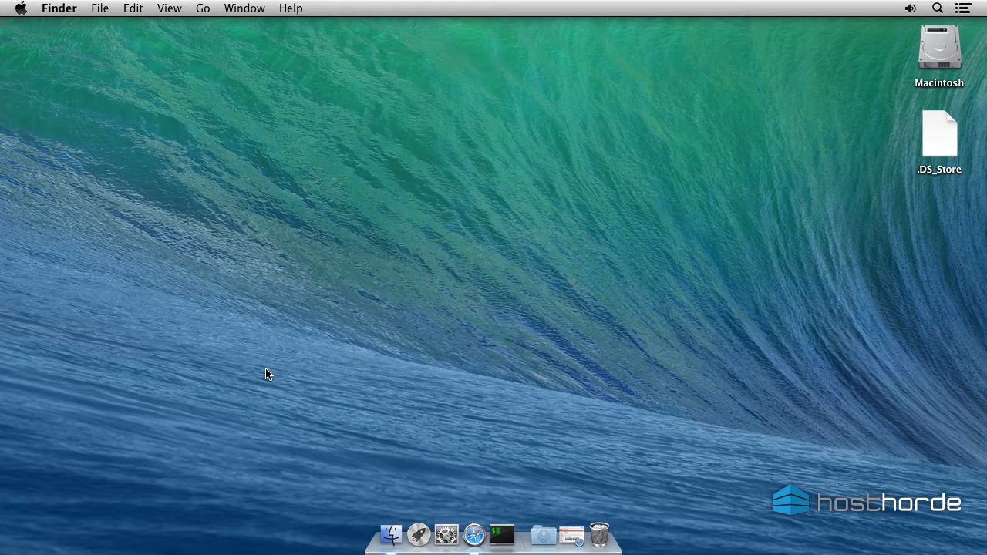
{"action": "mouse_move", "coordinate": [444, 379]}
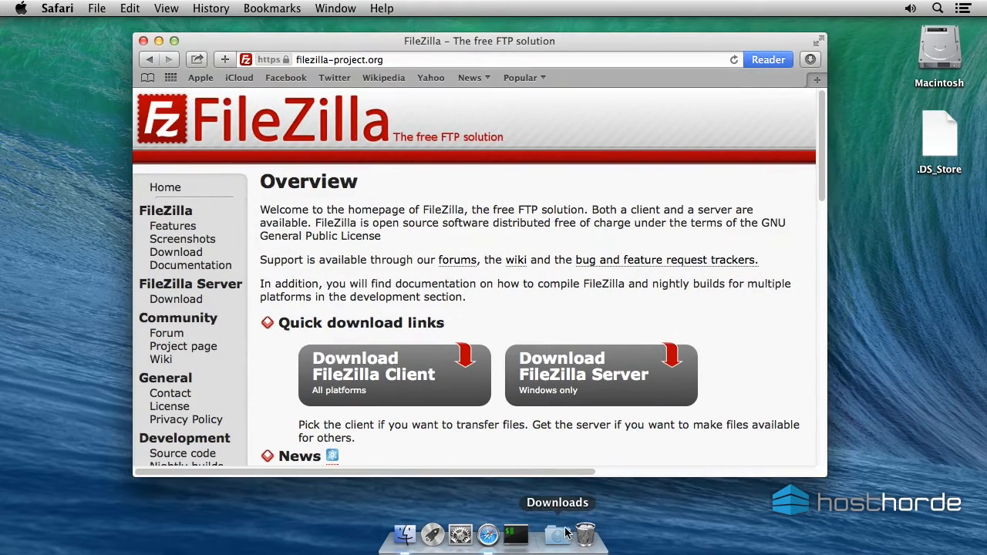
Download the FileZilla 3.10.3 Mac OS X tar.bz2 client archive from the additional download options.
{"action": "left_click", "coordinate": [387, 377]}
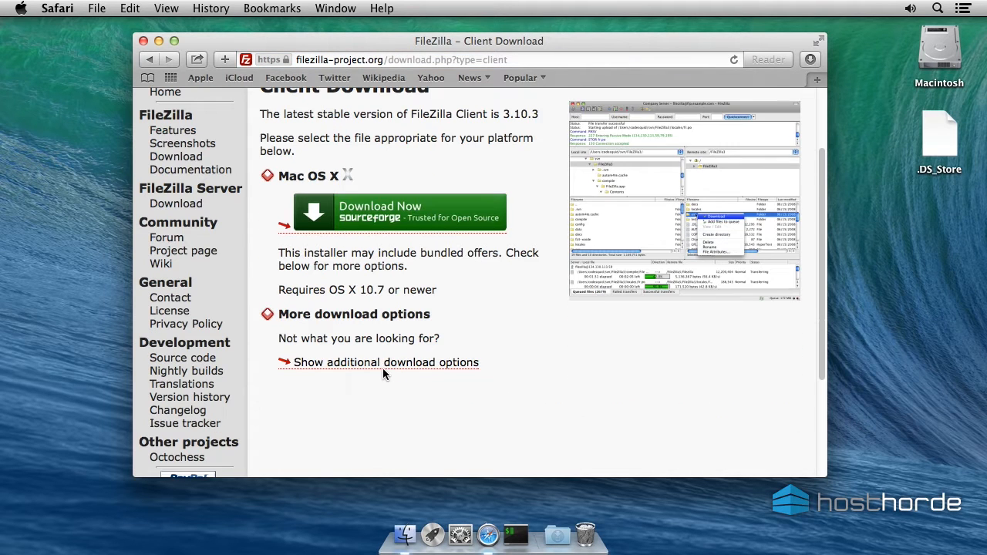
{"action": "left_click", "coordinate": [386, 362]}
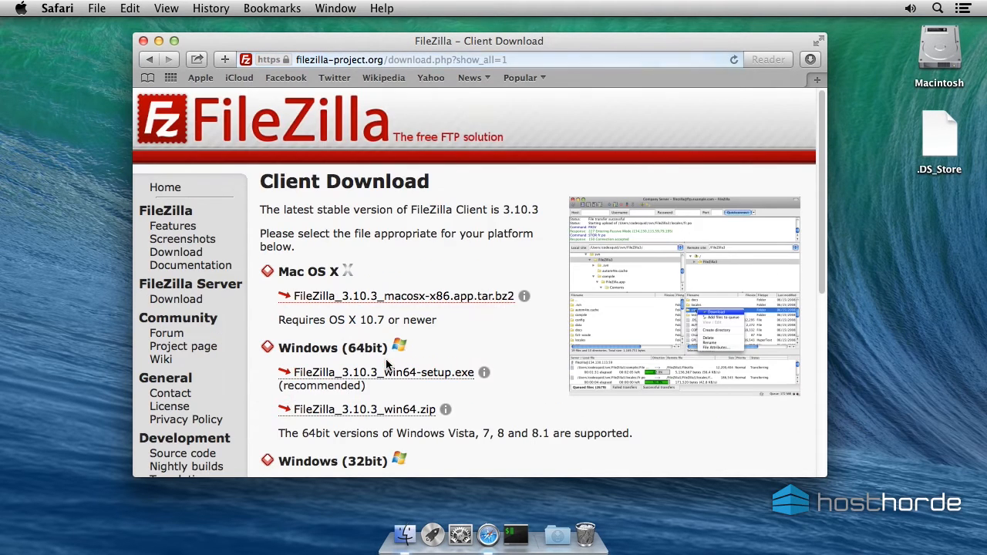
{"action": "left_click", "coordinate": [398, 297]}
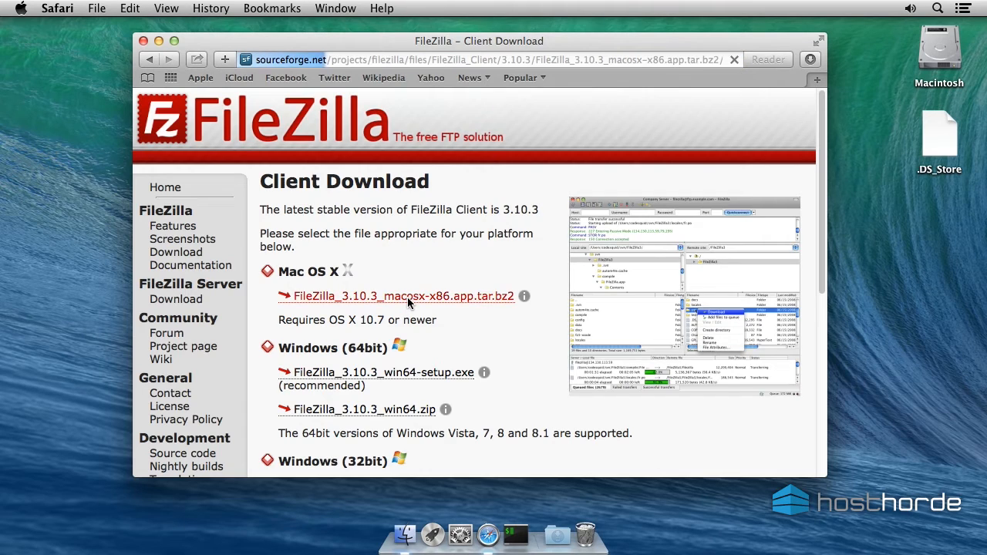
{"action": "left_click", "coordinate": [393, 297]}
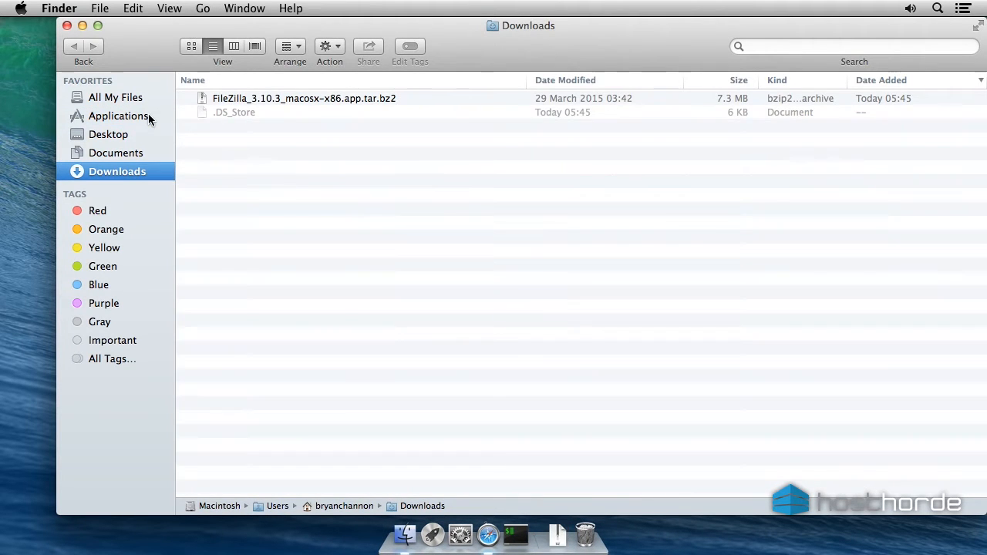
{"action": "mouse_move", "coordinate": [433, 546]}
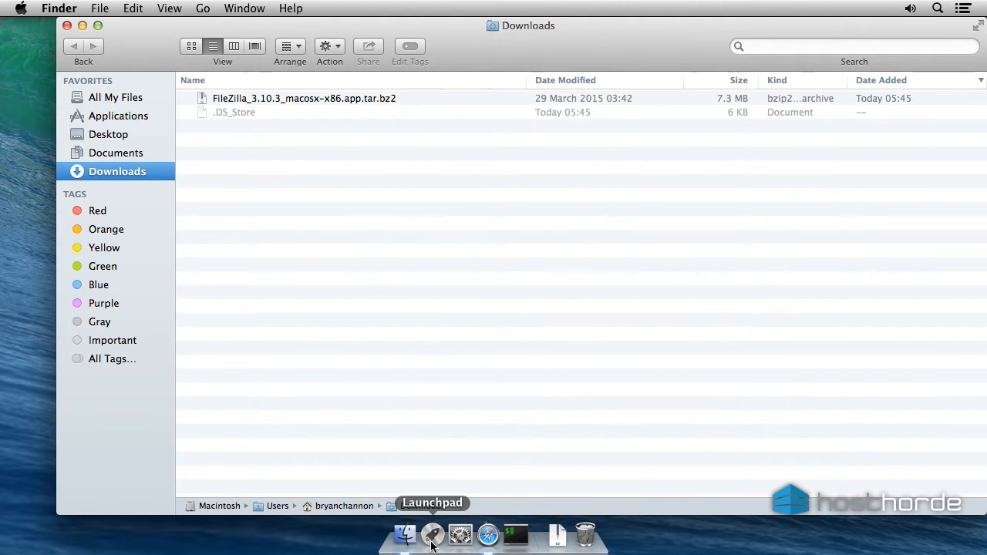
Launch the downloaded FileZilla application, confirming the security prompt.
{"action": "left_click", "coordinate": [432, 549]}
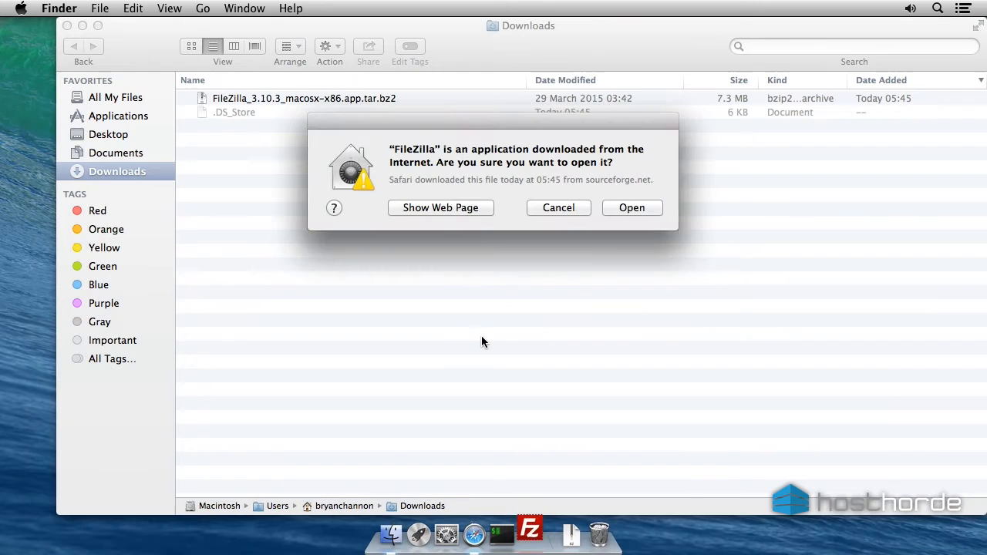
{"action": "left_click", "coordinate": [632, 207]}
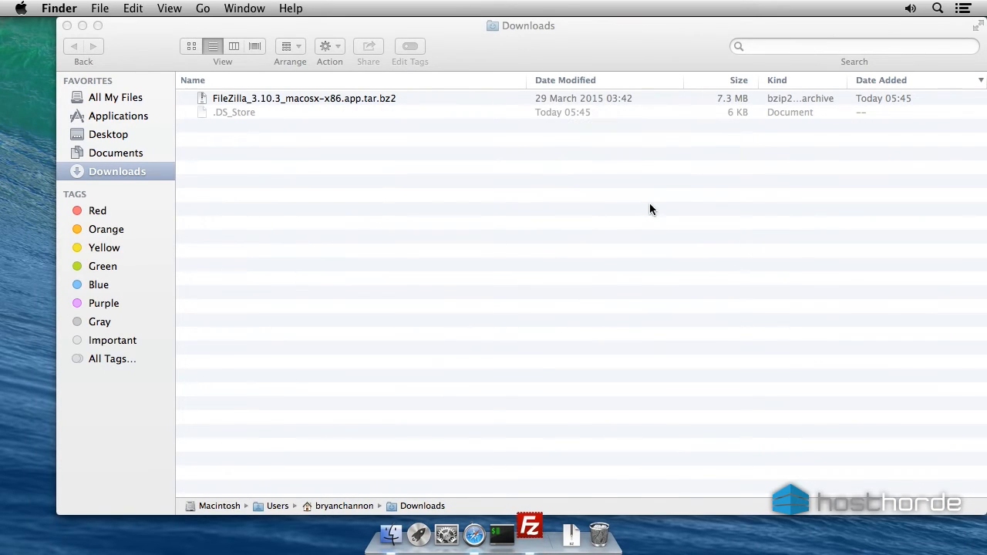
{"action": "left_click", "coordinate": [543, 534]}
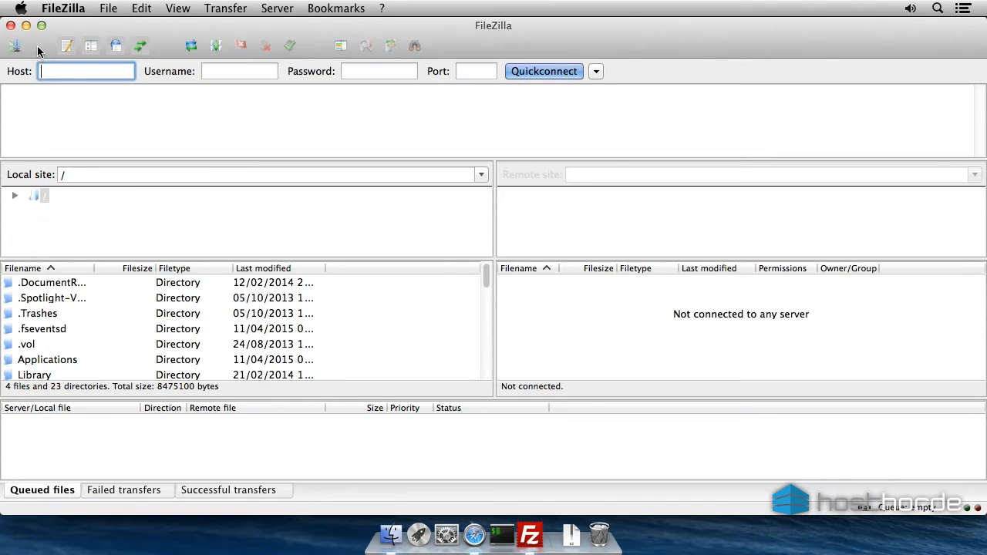
{"action": "mouse_move", "coordinate": [502, 537]}
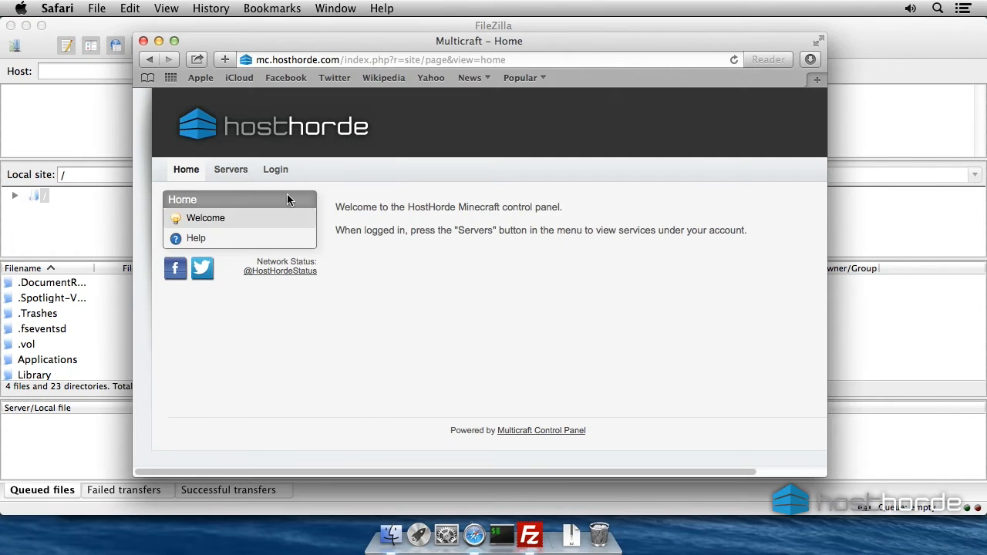
Log in to the Multicraft control panel and view the server's address and port.
{"action": "left_click", "coordinate": [274, 168]}
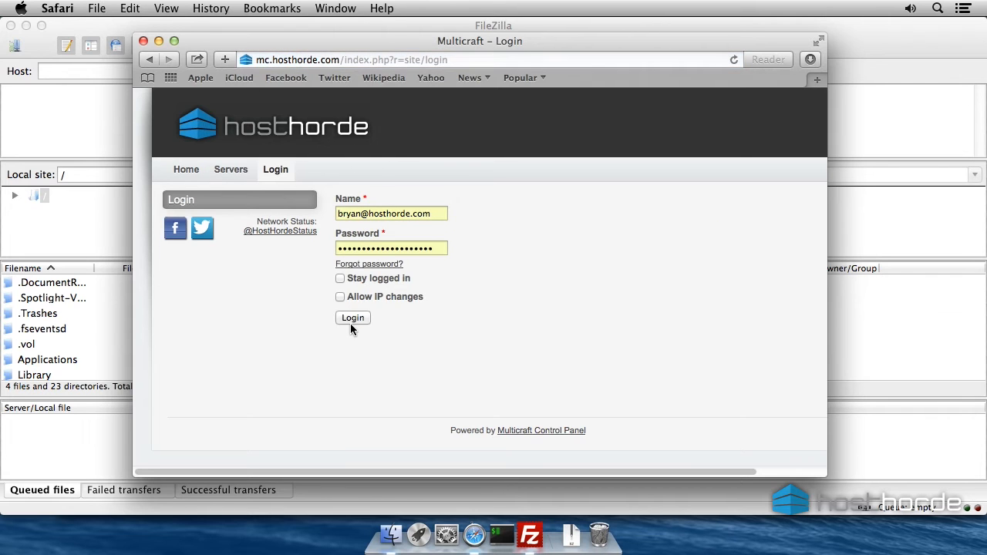
{"action": "left_click", "coordinate": [352, 317]}
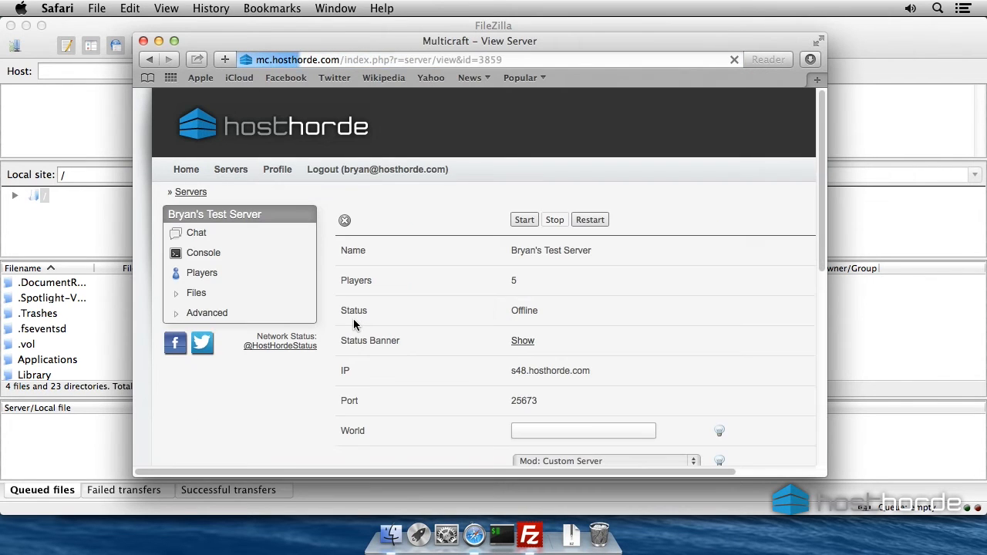
{"action": "left_click", "coordinate": [196, 293]}
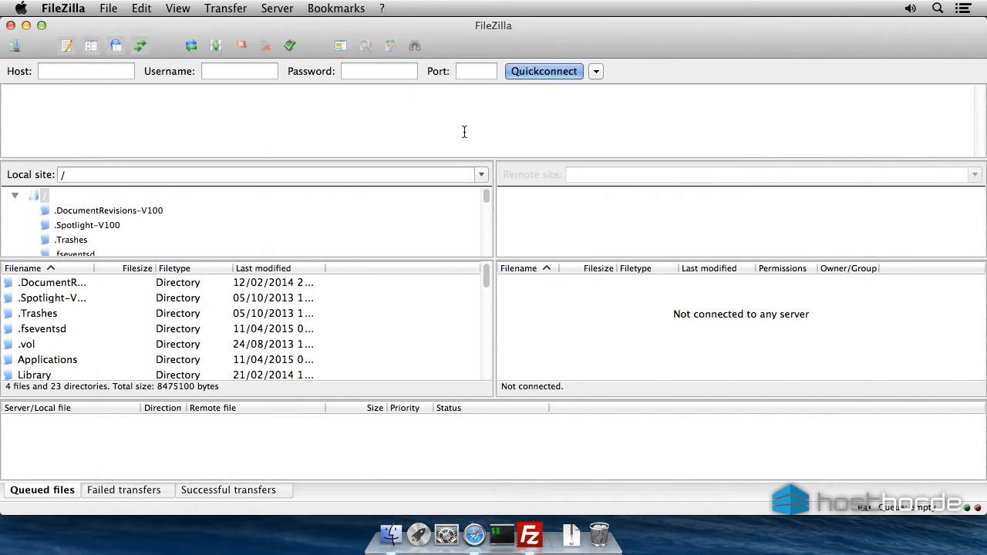
{"action": "mouse_move", "coordinate": [117, 12]}
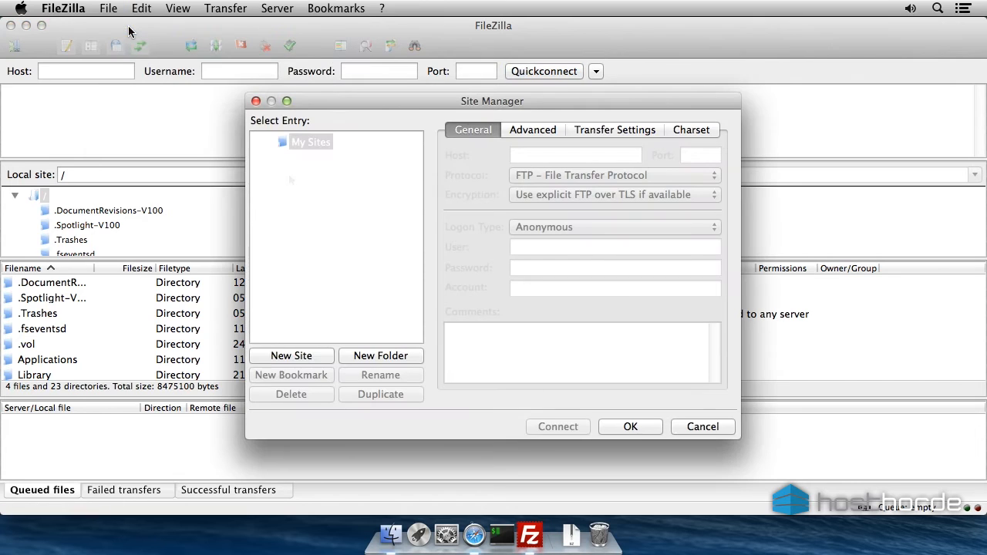
{"action": "left_click", "coordinate": [292, 354]}
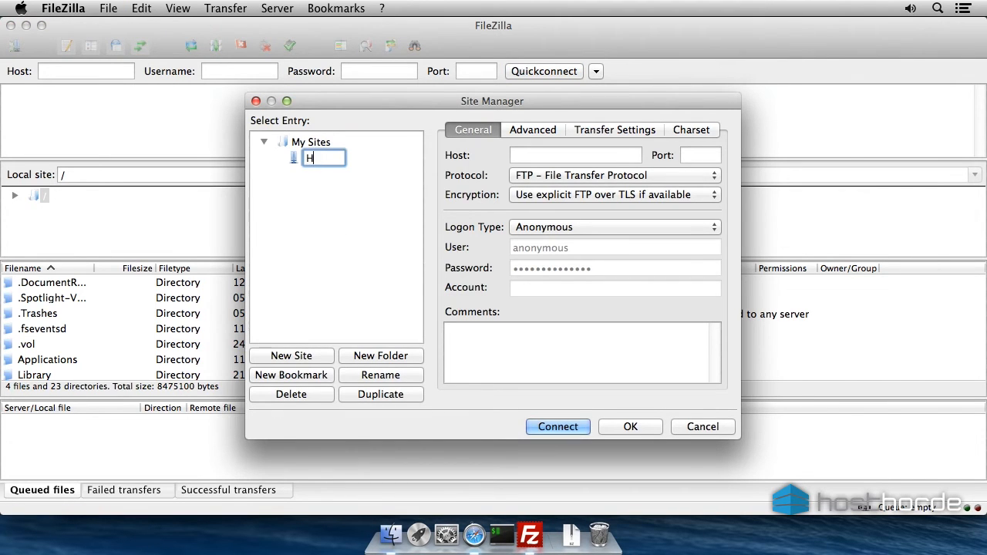
{"action": "type", "text": "ostHorde"}
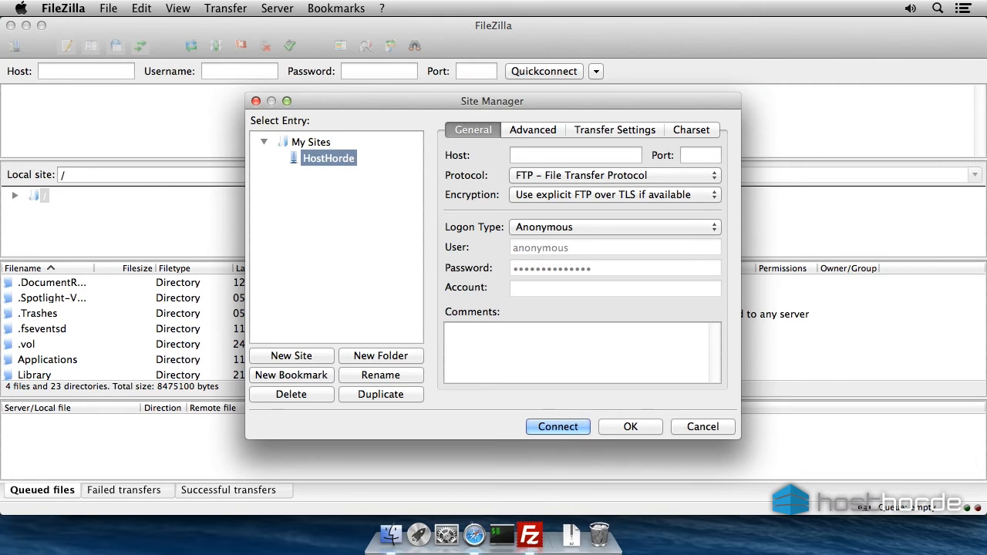
{"action": "left_click", "coordinate": [574, 154]}
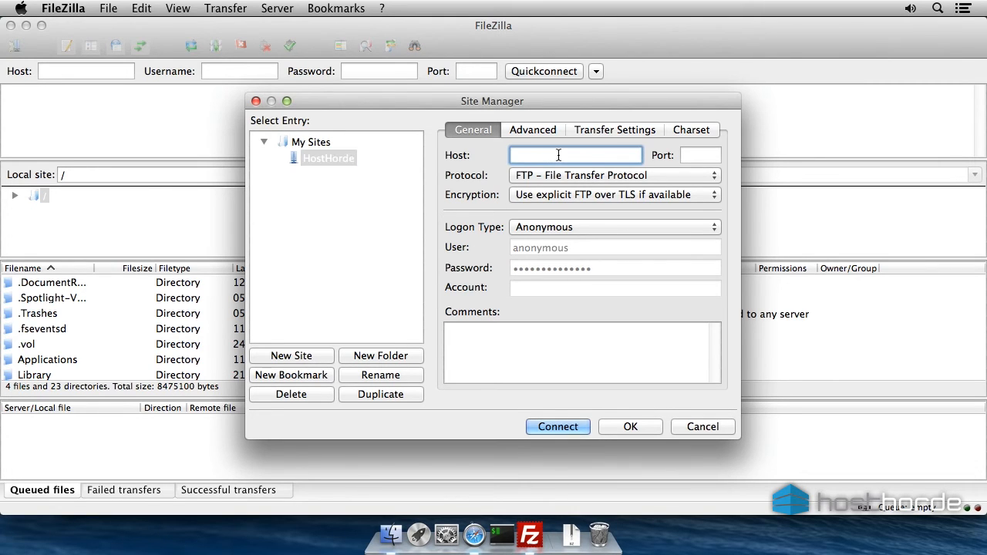
{"action": "type", "text": "s48.hosthorde.com"}
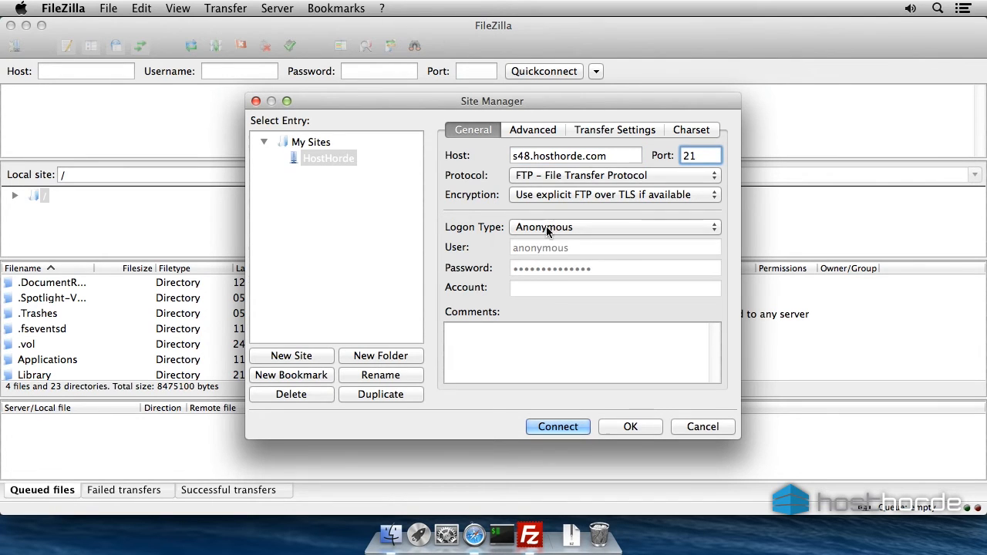
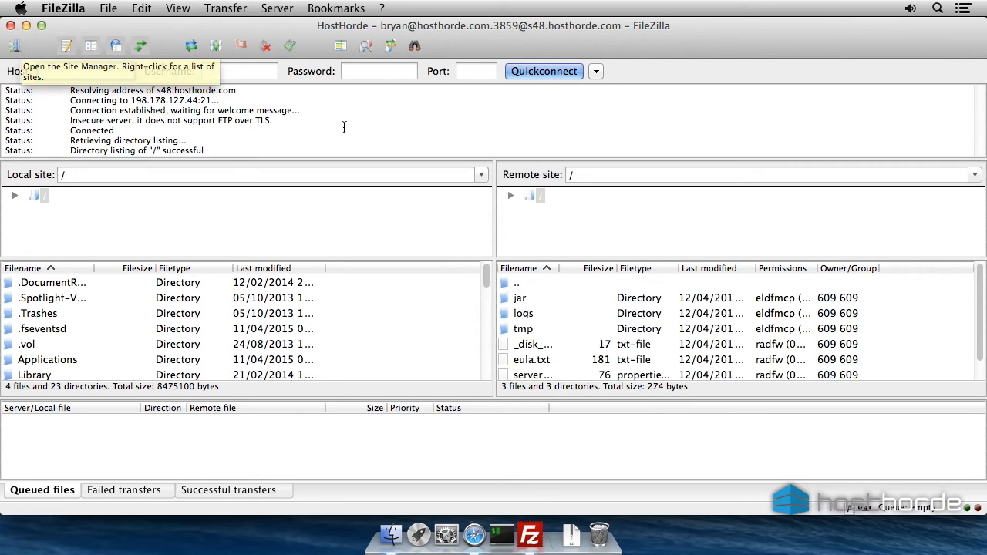
Connect to the HostHorde site and download eula.txt to the local Desktop folder.
{"action": "left_click", "coordinate": [77, 80]}
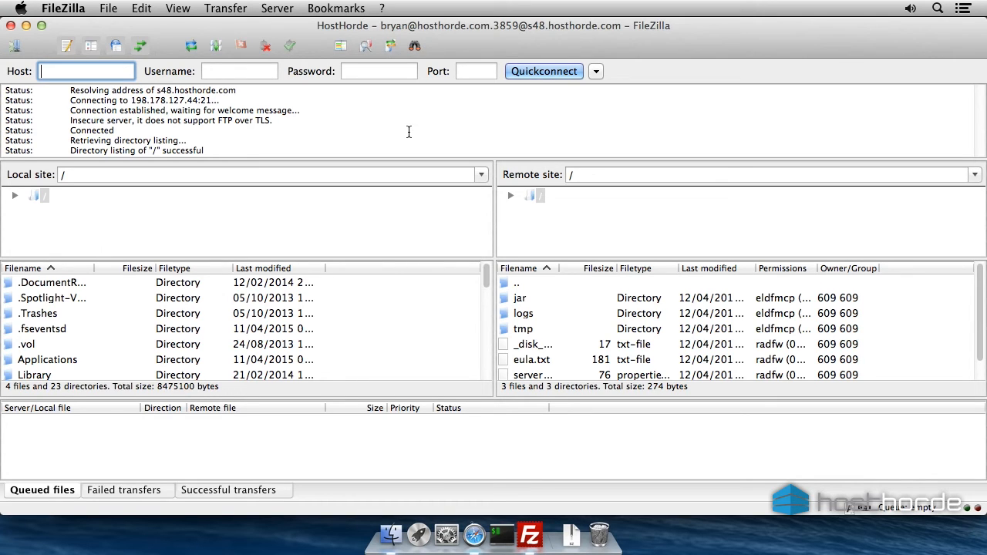
{"action": "left_click", "coordinate": [64, 240]}
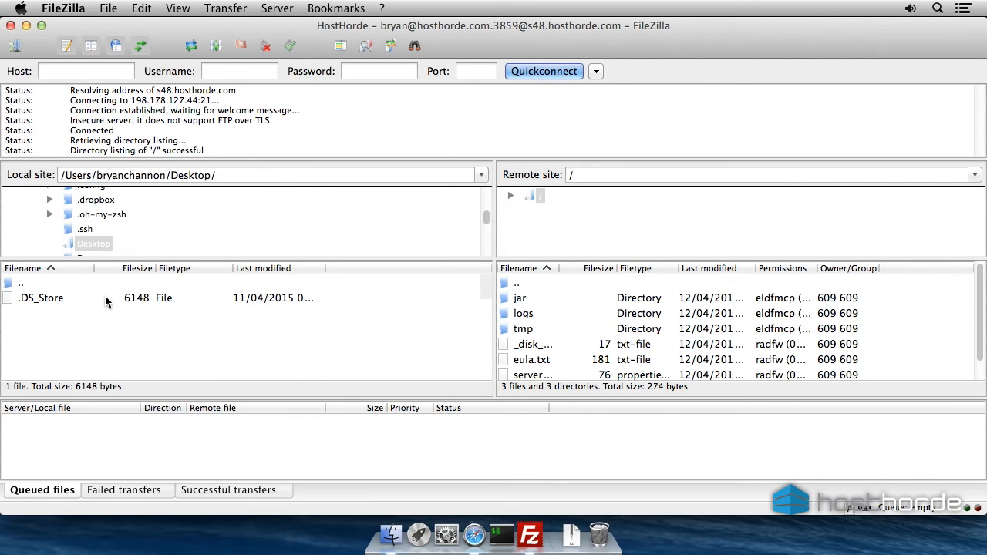
{"action": "left_click", "coordinate": [532, 360]}
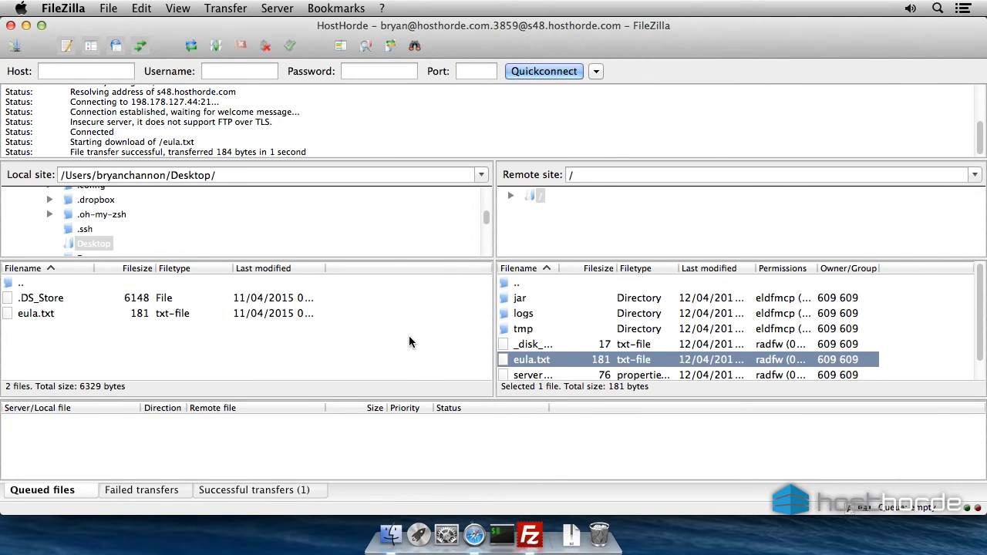
Locate eula.txt on the Desktop in Finder and open it with TextEdit.
{"action": "left_click", "coordinate": [389, 530]}
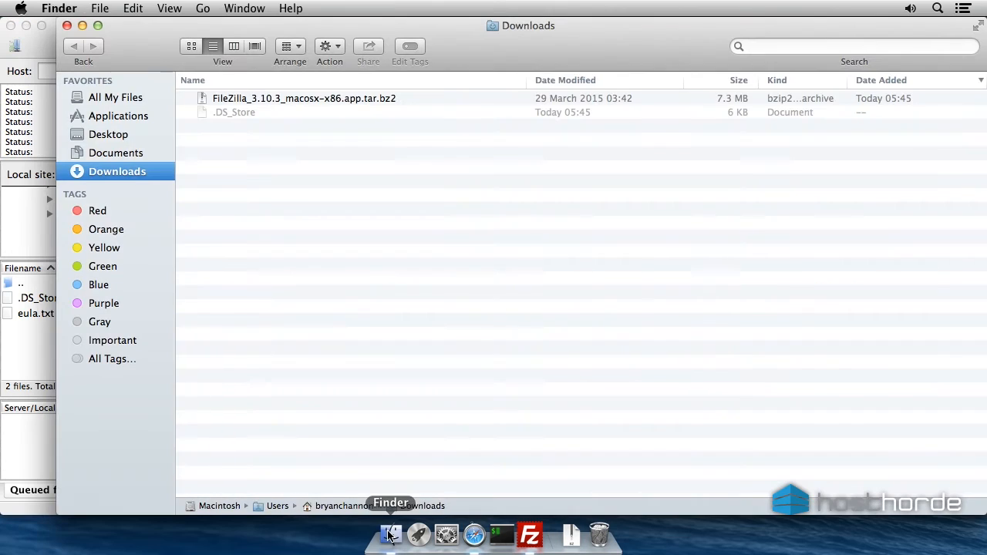
{"action": "left_click", "coordinate": [108, 135]}
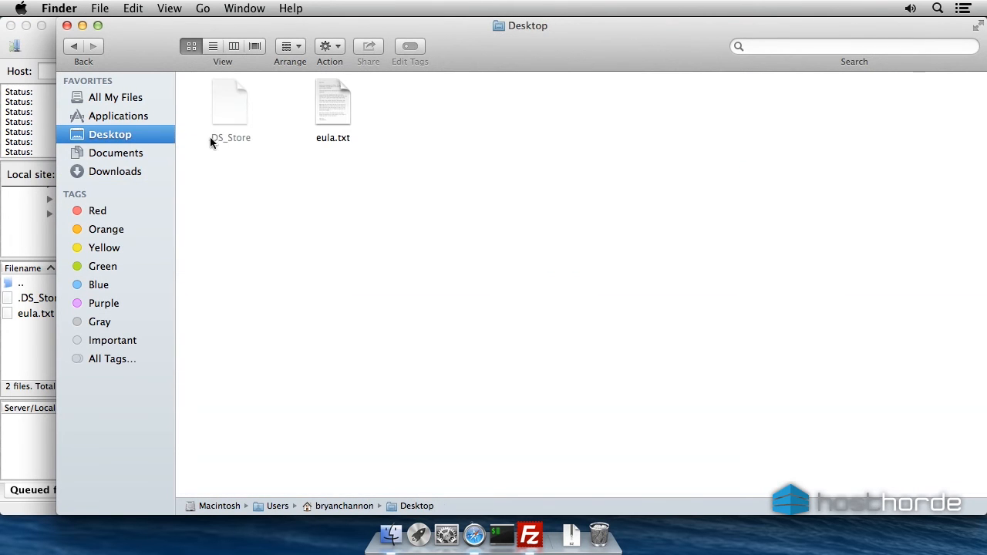
{"action": "right_click", "coordinate": [333, 105]}
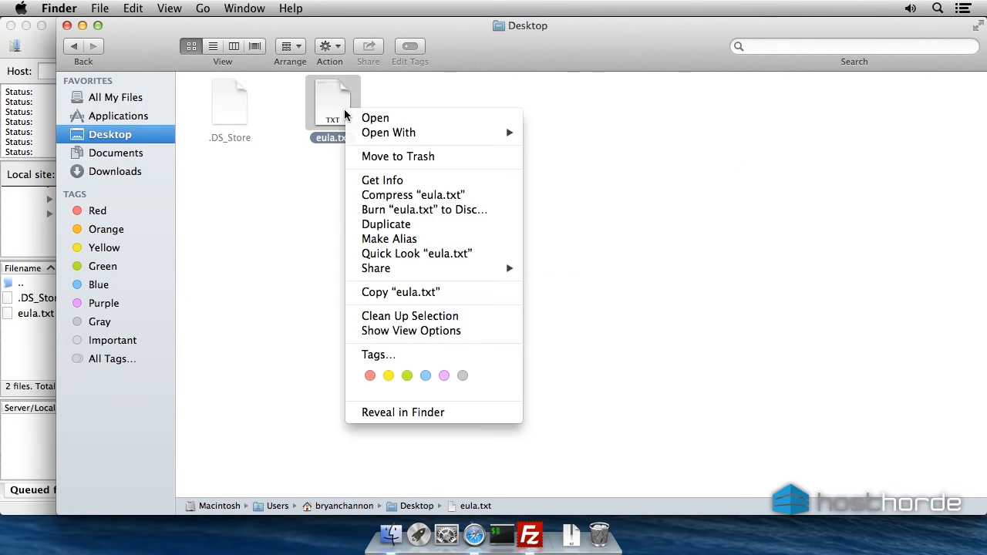
{"action": "left_click", "coordinate": [374, 117]}
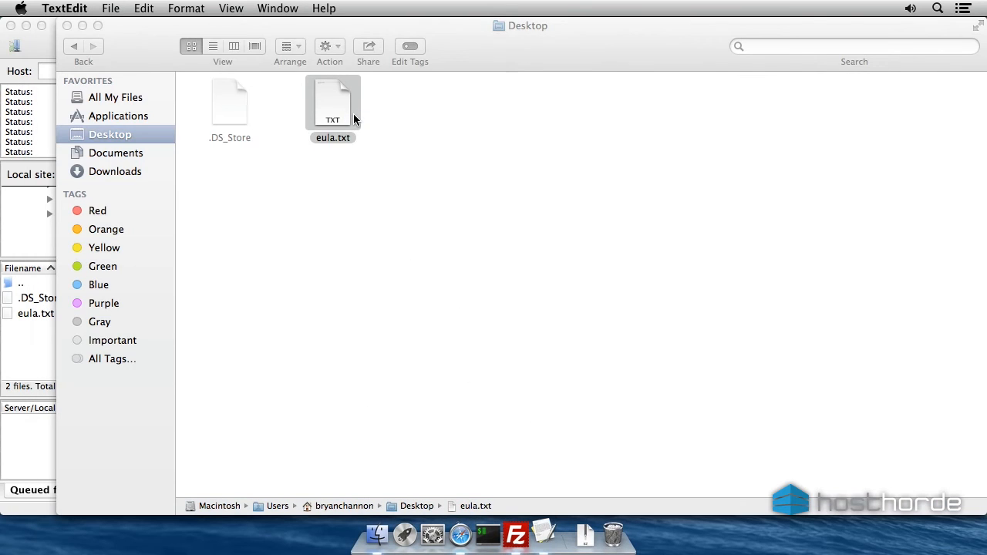
Change eula=false to eula=true and save eula.txt.
{"action": "double_click", "coordinate": [333, 101]}
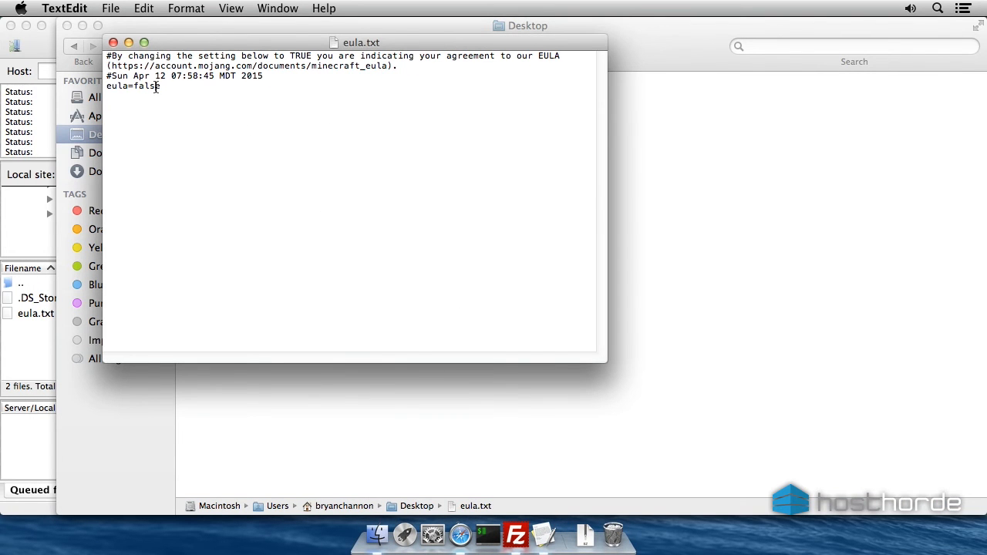
{"action": "type", "text": "true"}
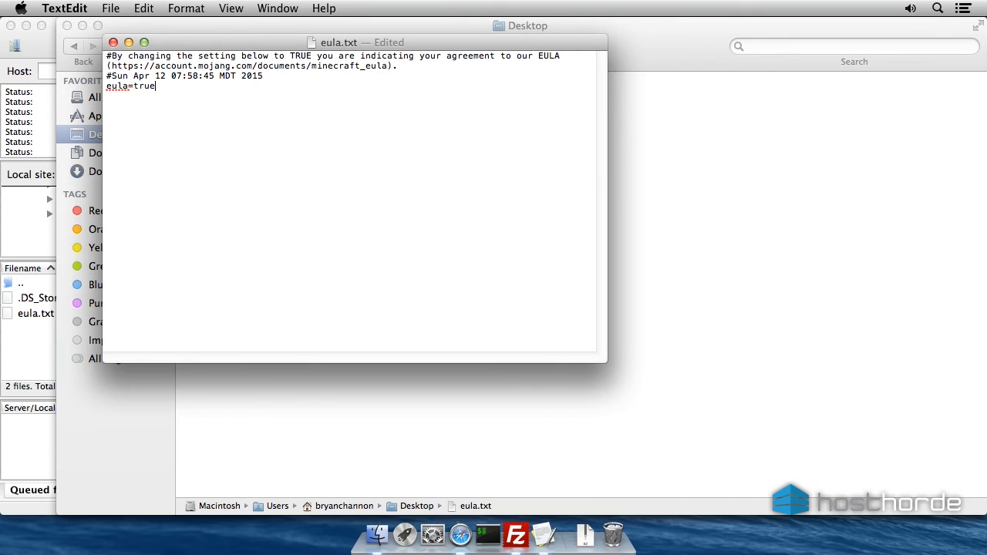
{"action": "left_click", "coordinate": [108, 6]}
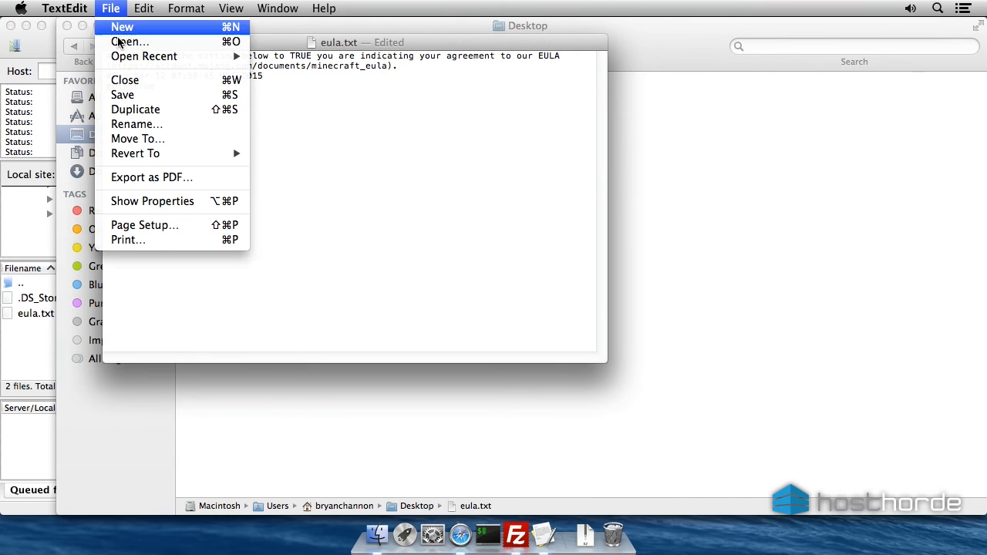
{"action": "left_click", "coordinate": [136, 102]}
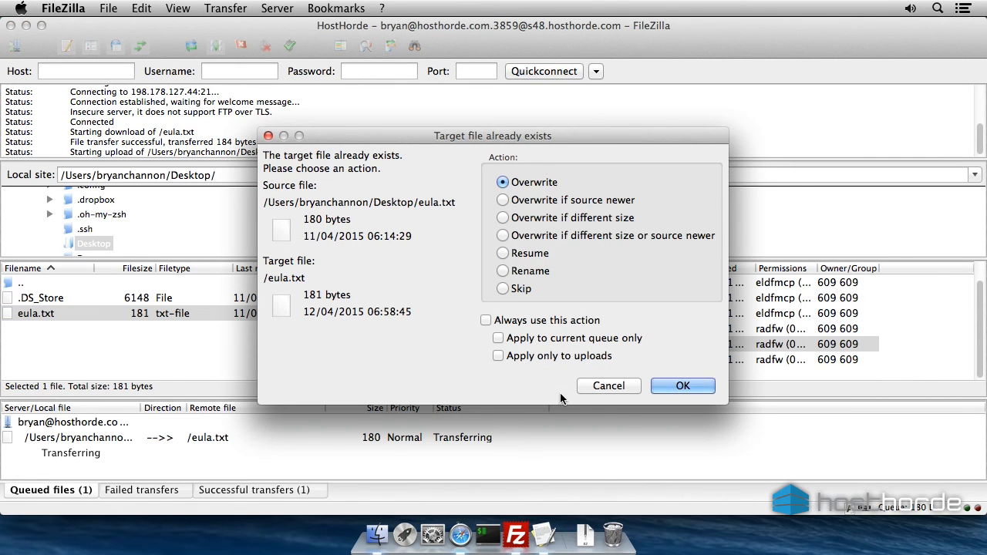
Overwrite the server's eula.txt with the edited local copy.
{"action": "left_click", "coordinate": [682, 386]}
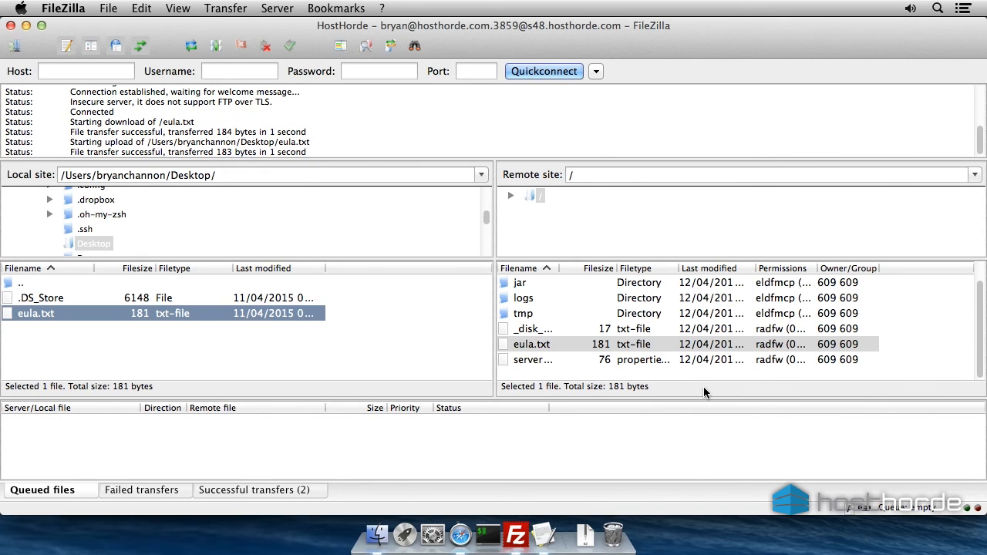